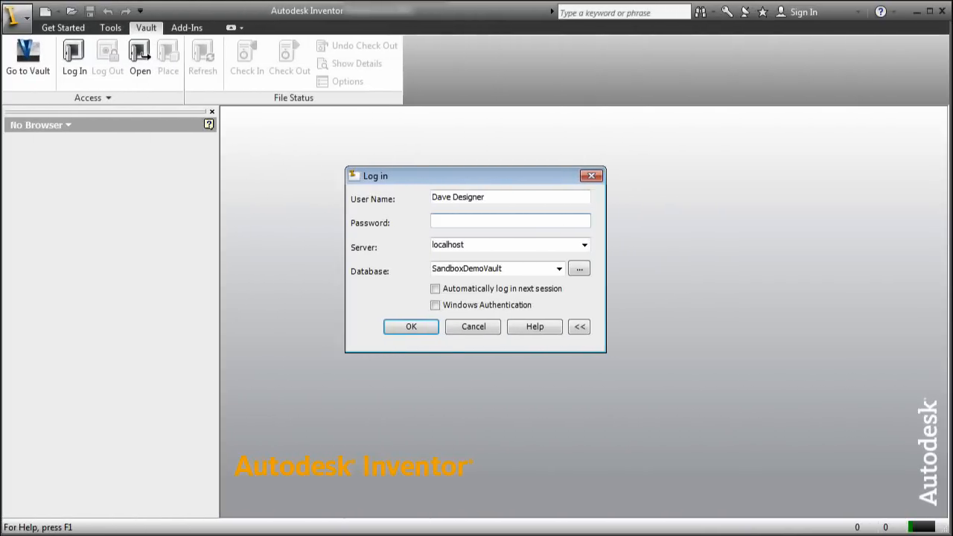
# Log in to the vault and edit Frame:1 in place within Bogie Assy
pyautogui.click(411, 326)
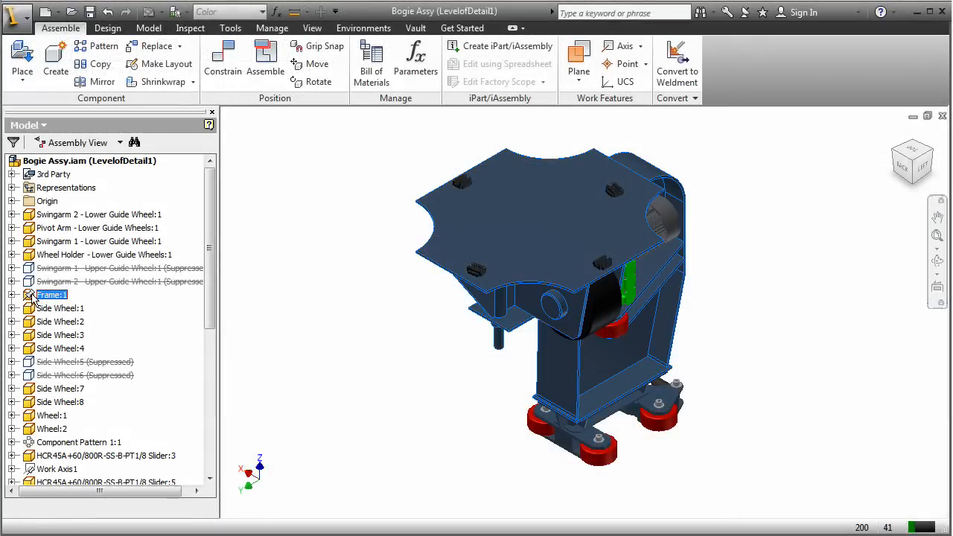
pyautogui.doubleClick(50, 294)
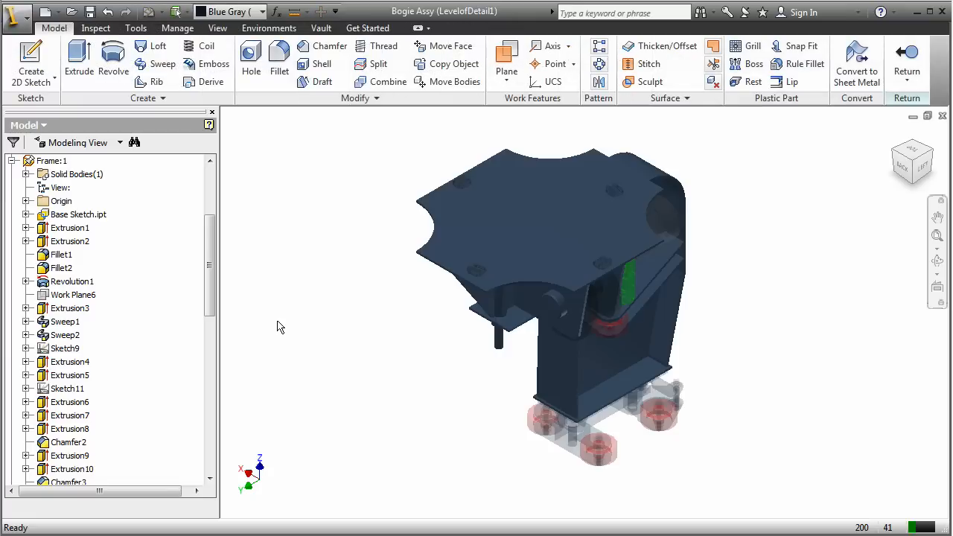
# Open Base Sketch.ipt, the Frame's base component, in its own window
pyautogui.rightClick(78, 215)
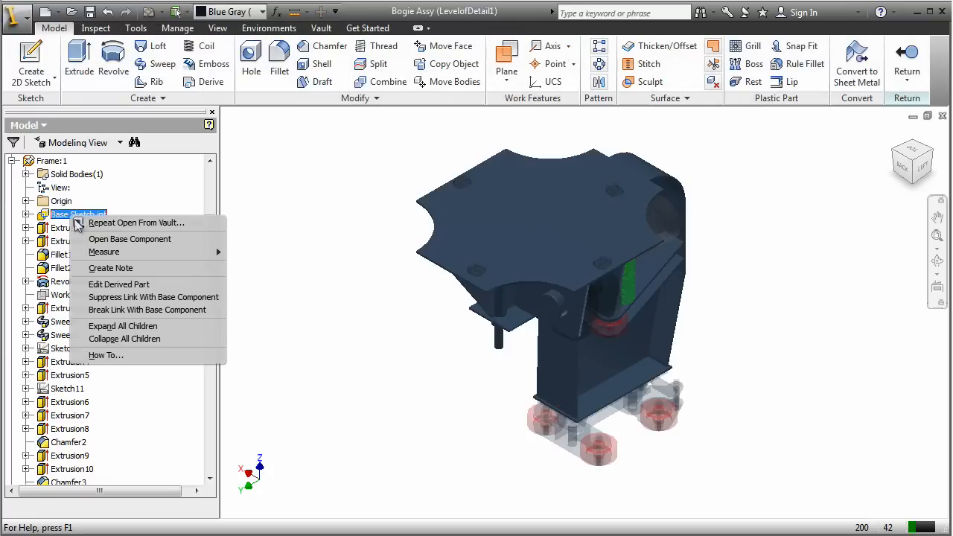
pyautogui.click(130, 238)
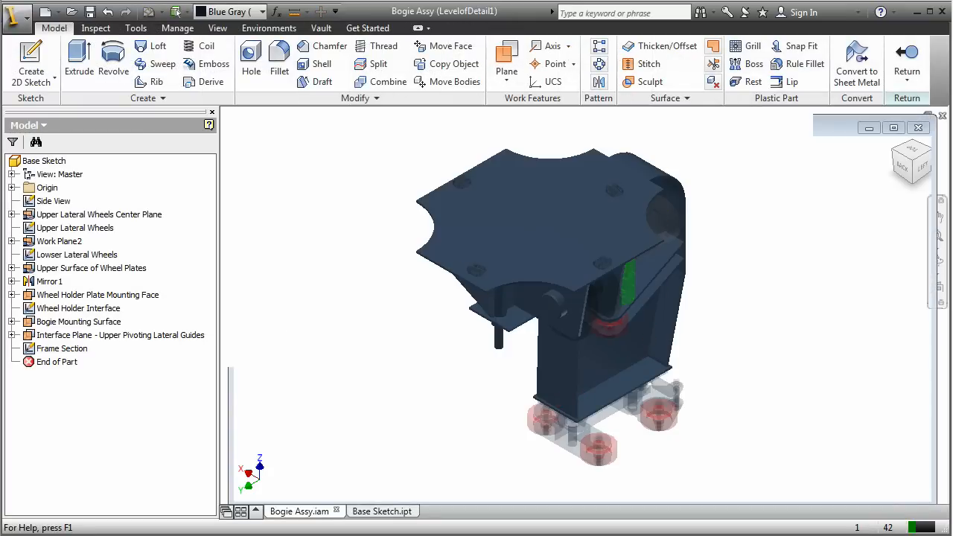
pyautogui.click(382, 510)
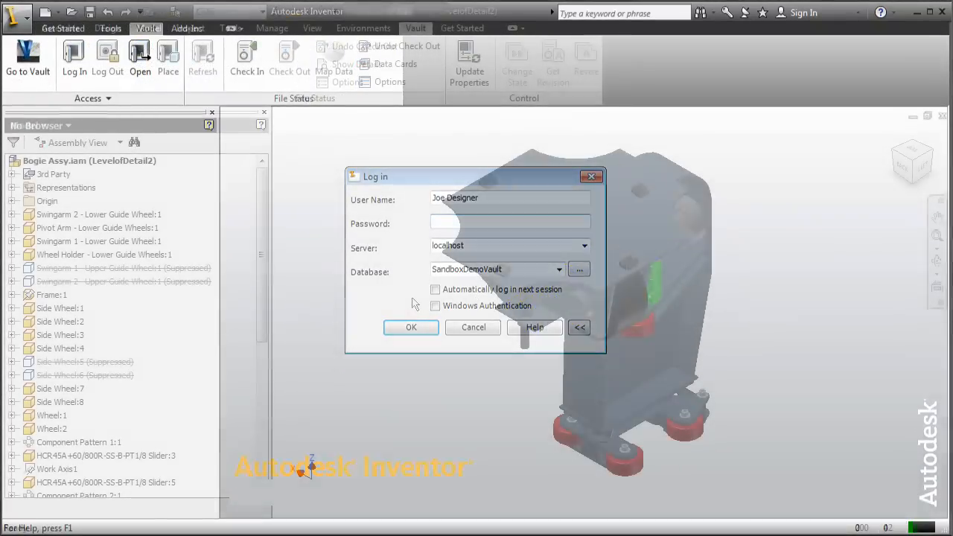
# Log in as the second designer, view the Checked_Out_By map report, and return to the assembly
pyautogui.click(411, 327)
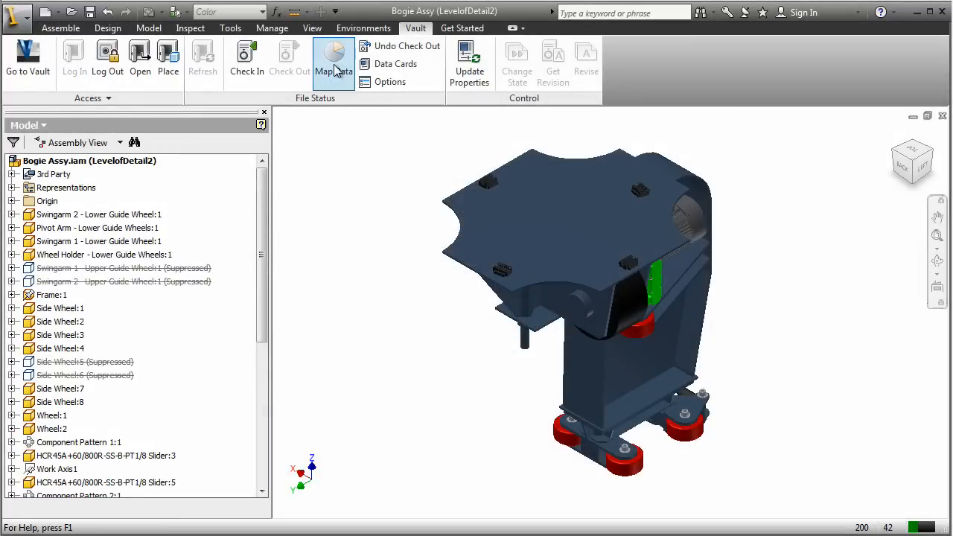
pyautogui.click(334, 59)
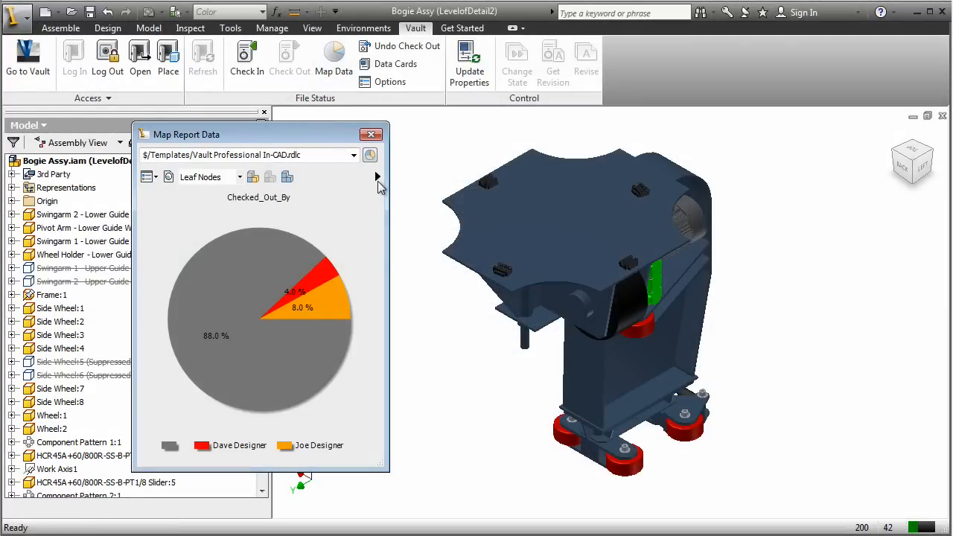
pyautogui.click(378, 177)
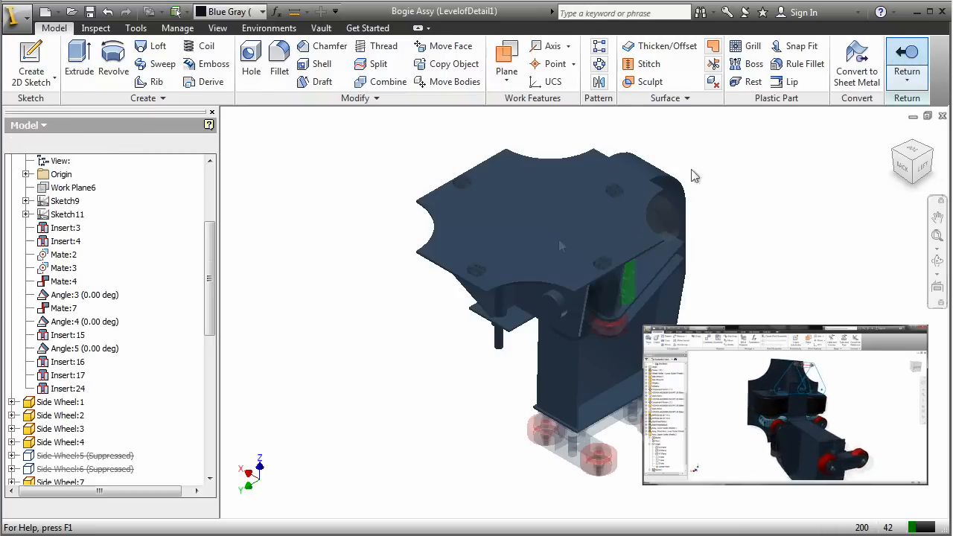
pyautogui.click(906, 60)
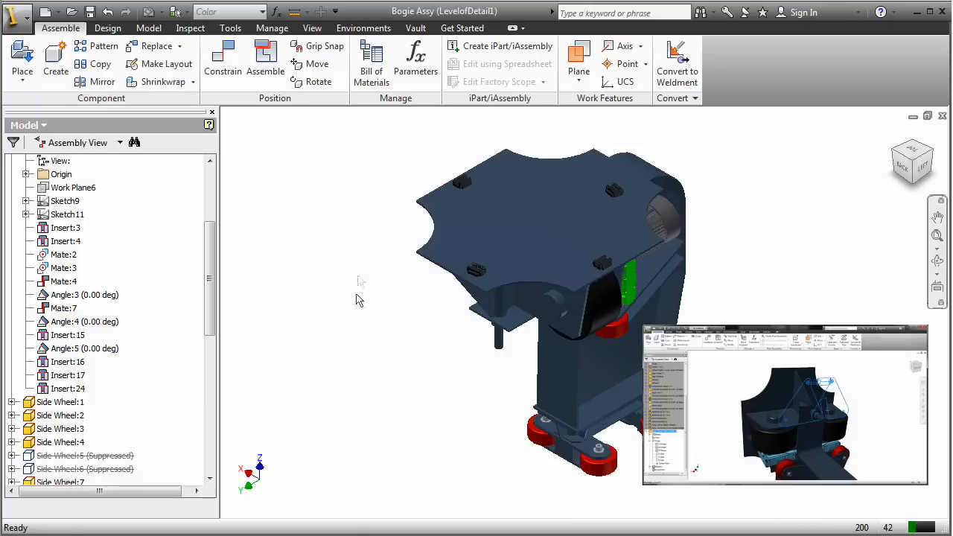
pyautogui.click(416, 27)
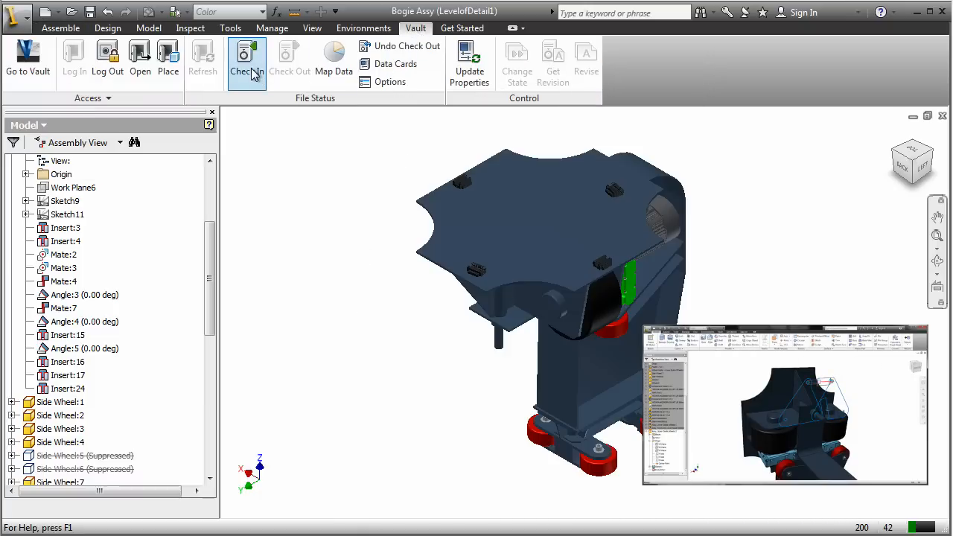
# Check in the eight changed files, then Bogie Assy.iam and Side Wheel.ipt
pyautogui.click(246, 56)
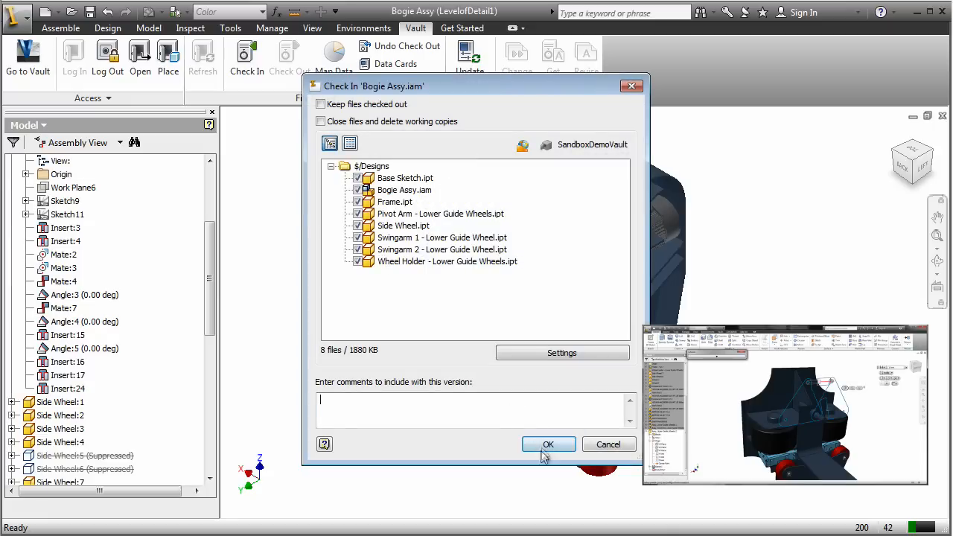
pyautogui.click(548, 444)
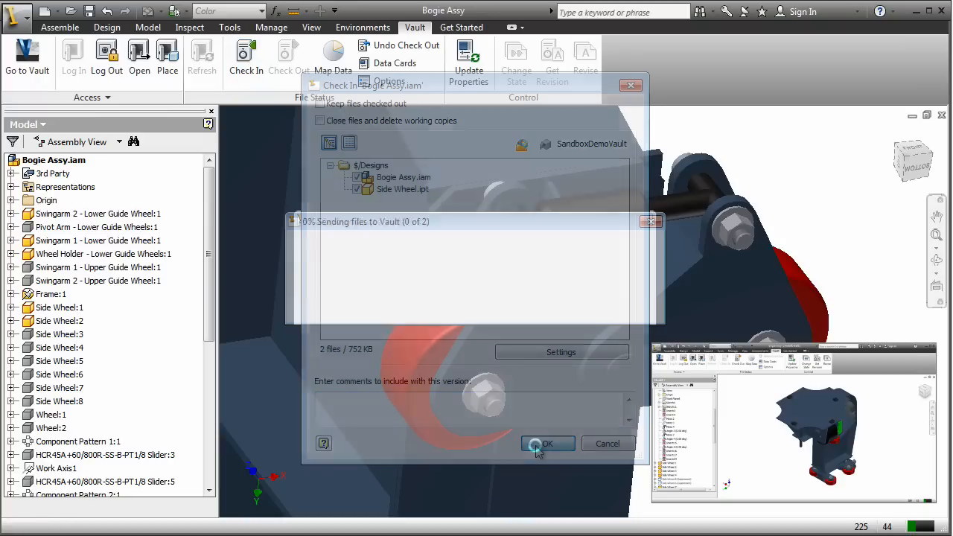
pyautogui.click(547, 443)
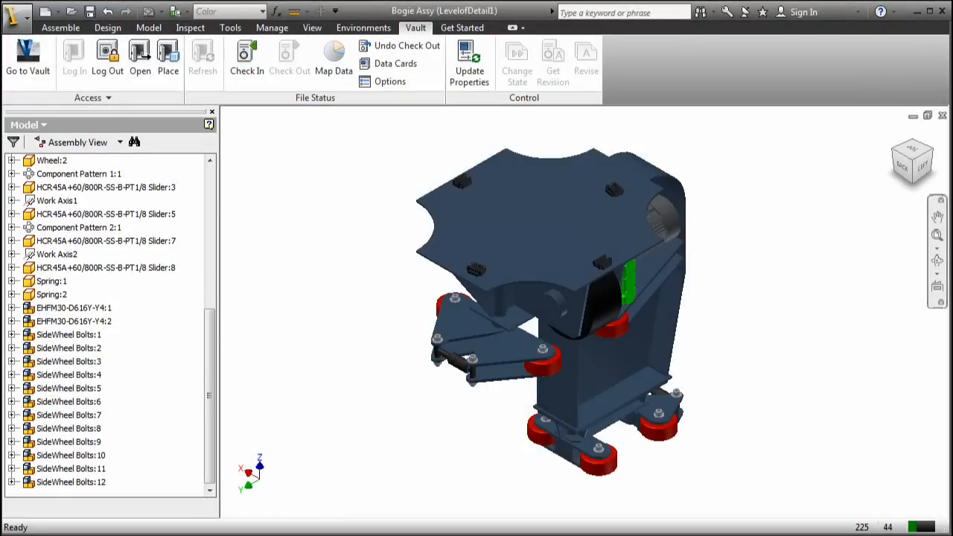